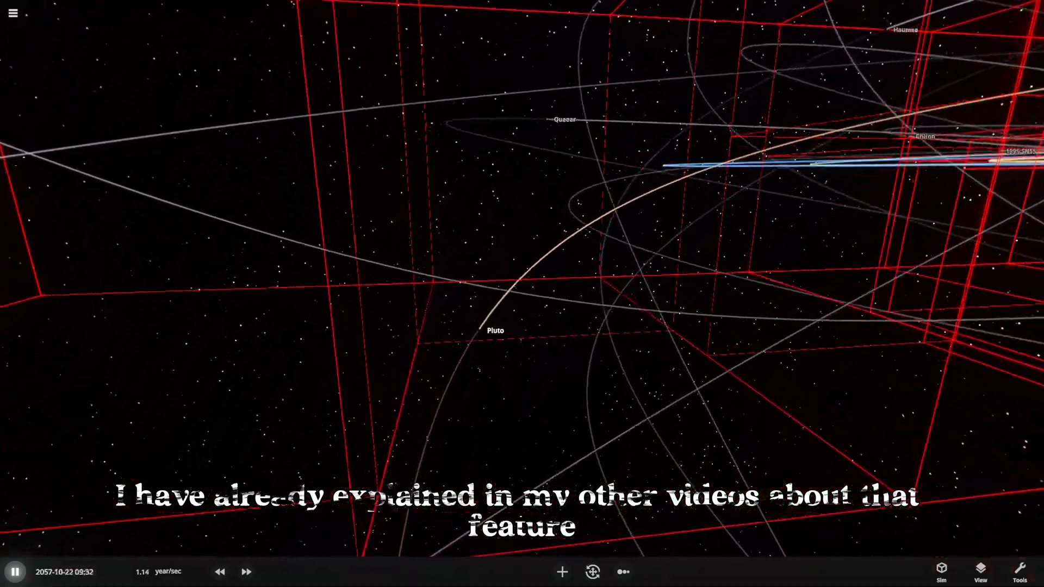
- Select Pluto, fly to it and show its mass, radius and orbital period
left_click(496, 331)
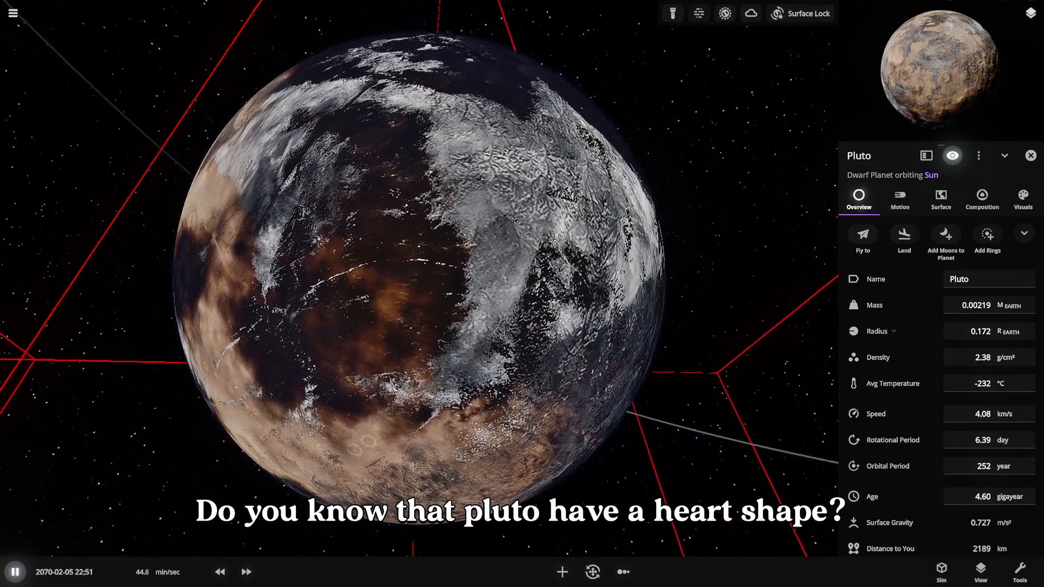
- Heat Pluto until it glows pink alongside Uranus, Saturn and Earth temperature charts
key("Tab")
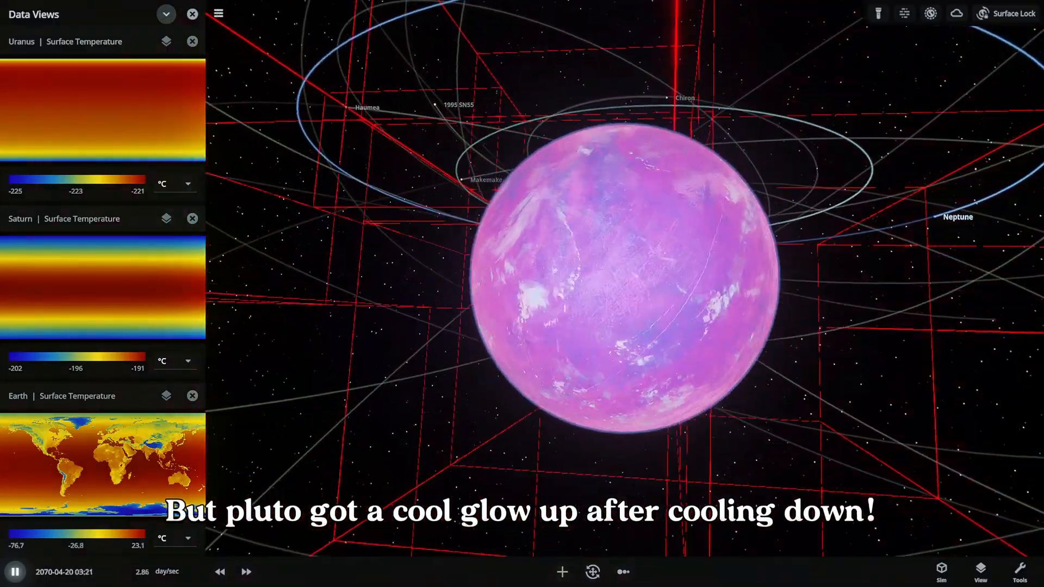
- Set Pluto's mass to 38.8 Jupiter masses, turning it into a 389 °C planet
left_click(246, 571)
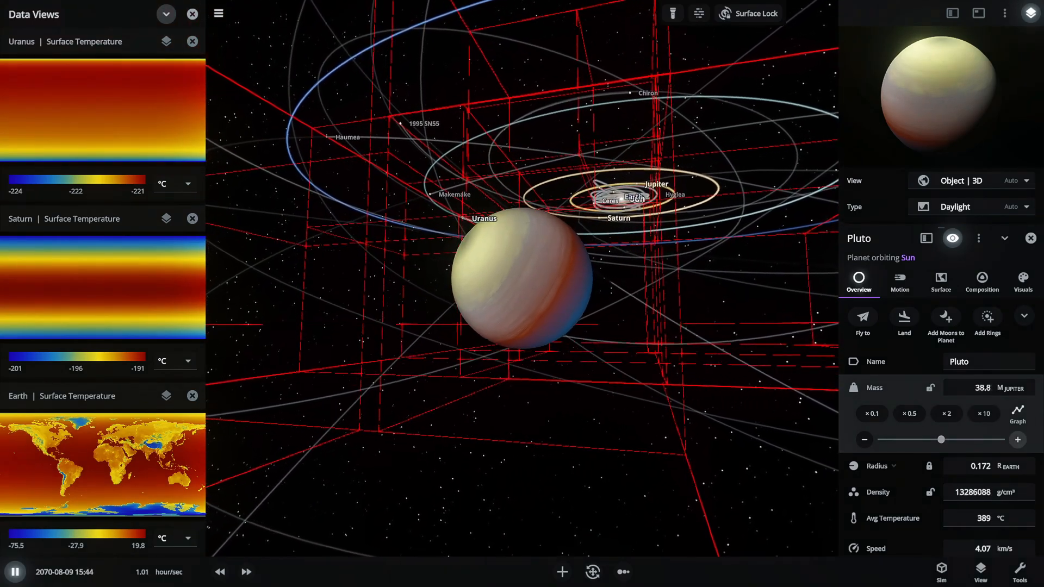
- Fast-forward centuries until the planets' orbits twist into tangled loops
left_click(945, 413)
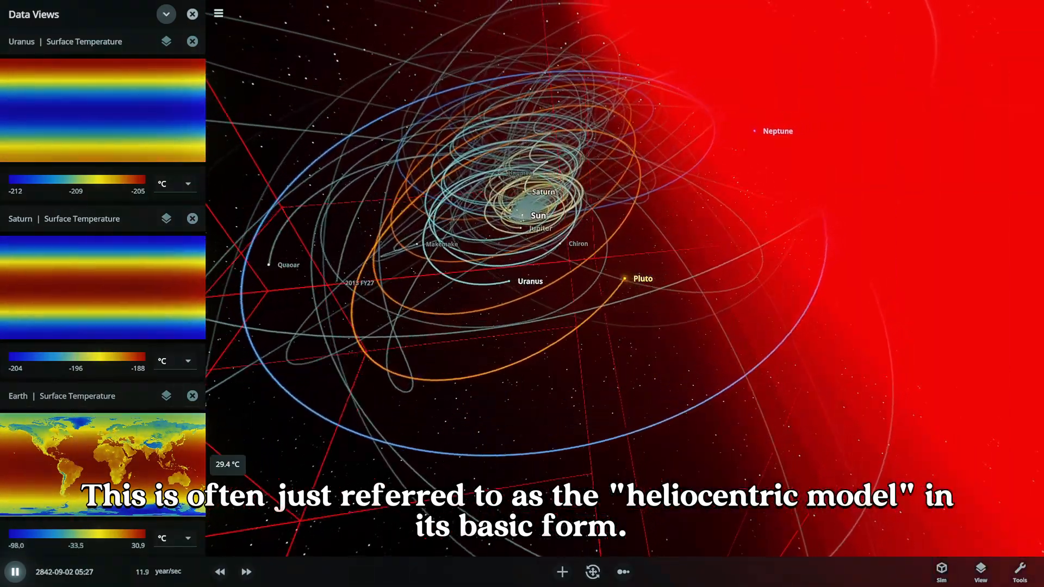
- Set Pluto to 86 Jupiter masses and 1.14 solar radii so it becomes a star
left_click(245, 571)
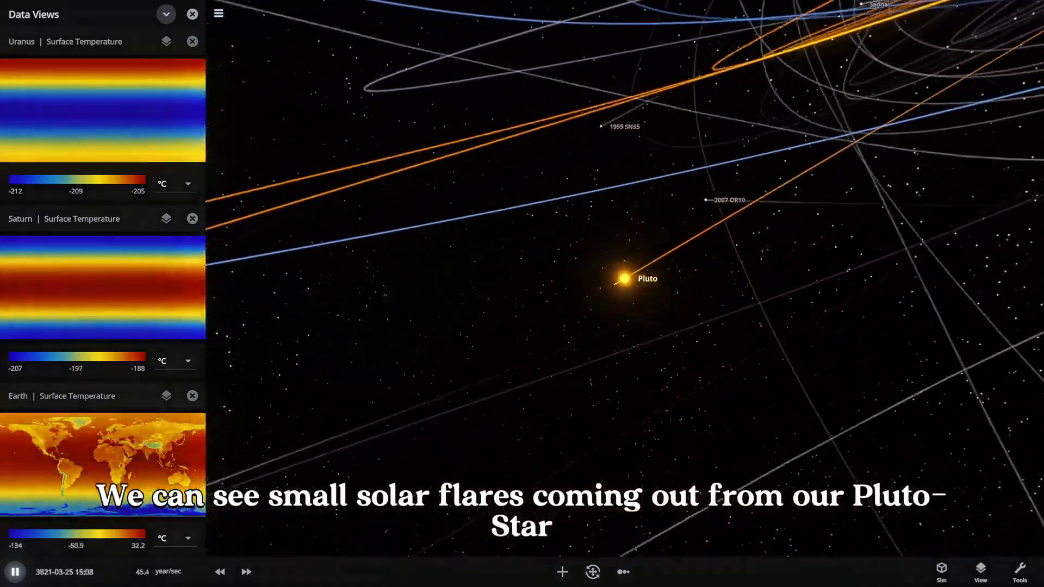
left_click(624, 278)
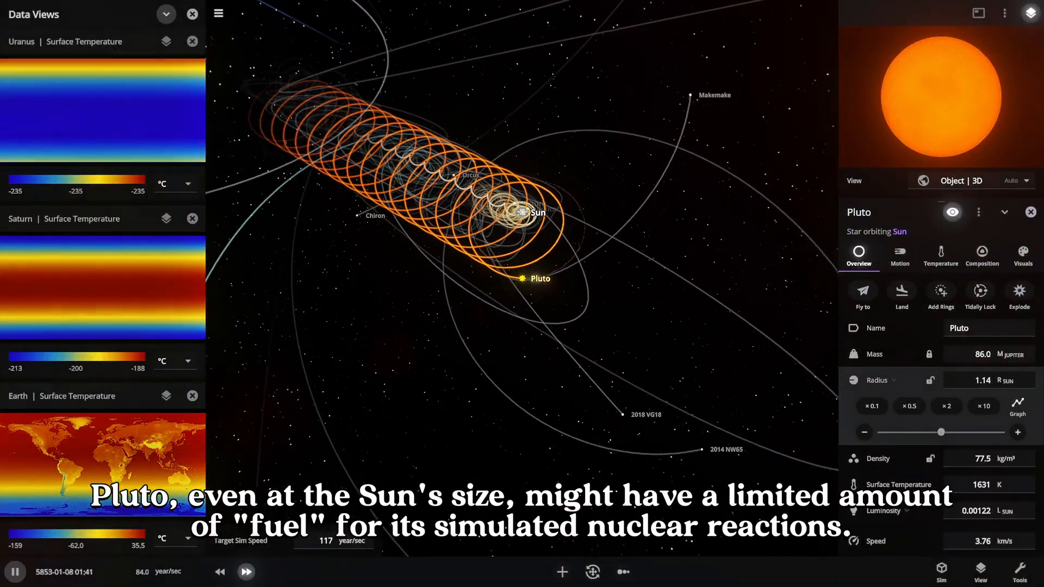
- Select Saturn and fast-forward as the red 1053 K star-Pluto flings it from the Sun
left_click(246, 571)
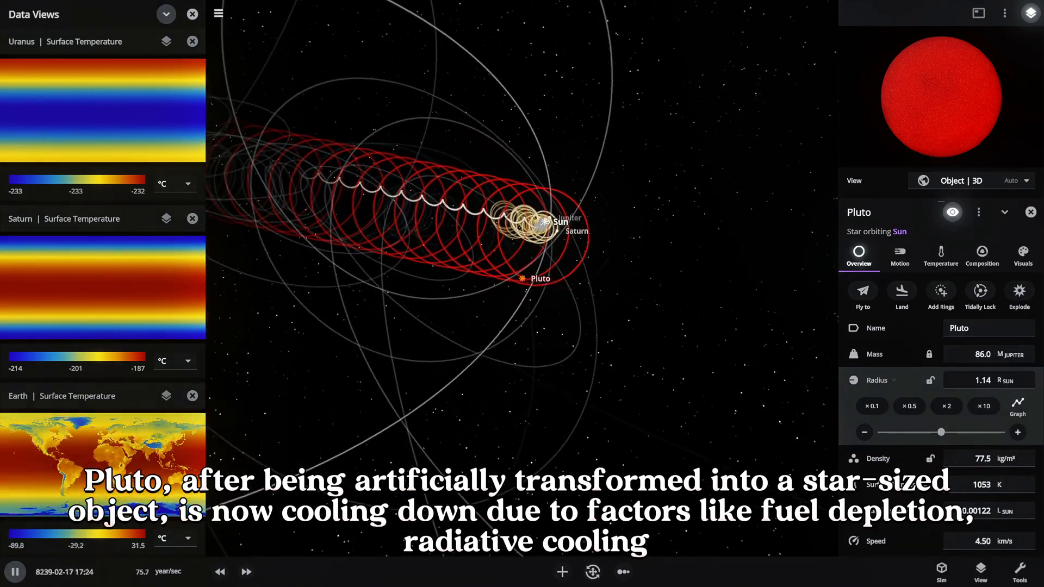
left_click_drag(940, 431, 976, 432)
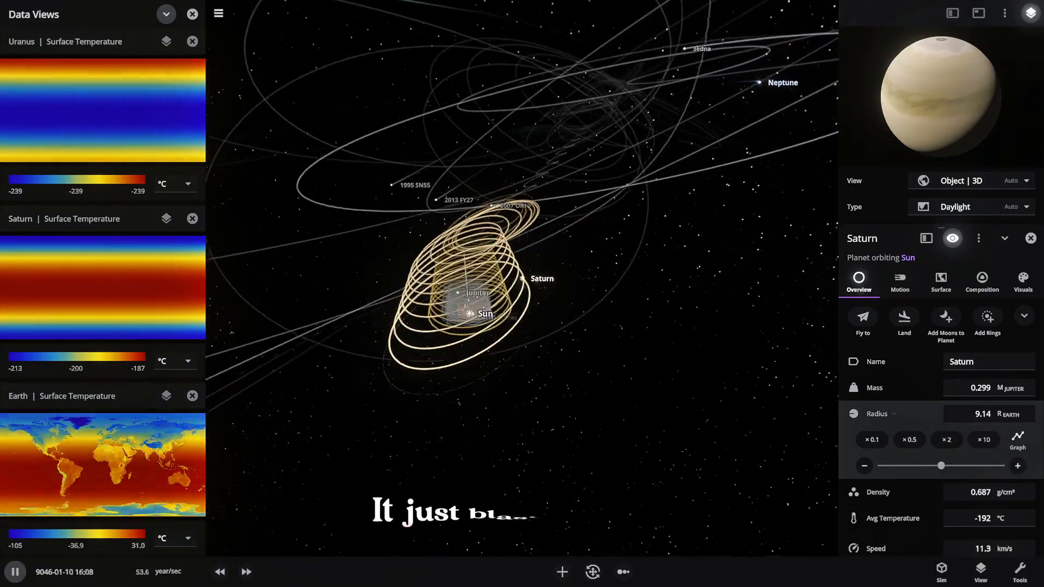
left_click(246, 571)
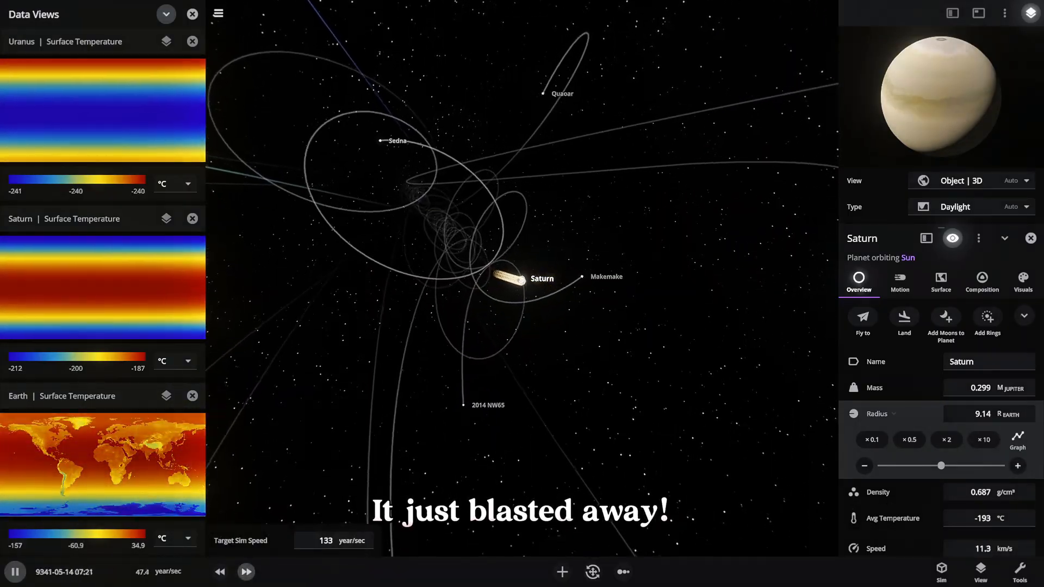